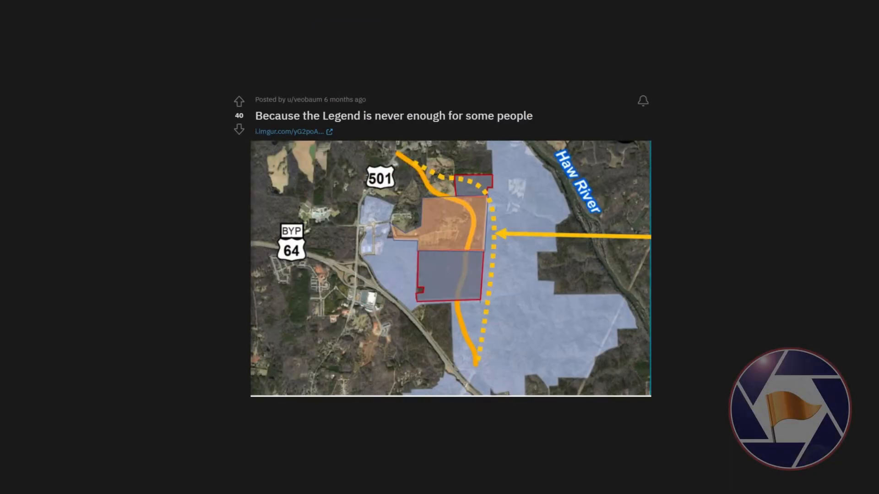
{"action": "scroll", "scroll_direction": "down", "scroll_amount": 3}
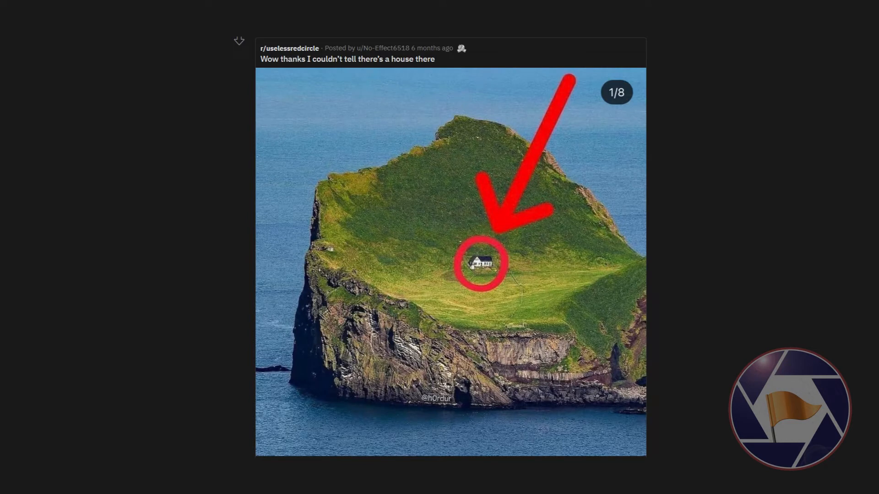
{"action": "scroll", "scroll_direction": "down", "scroll_amount": 3}
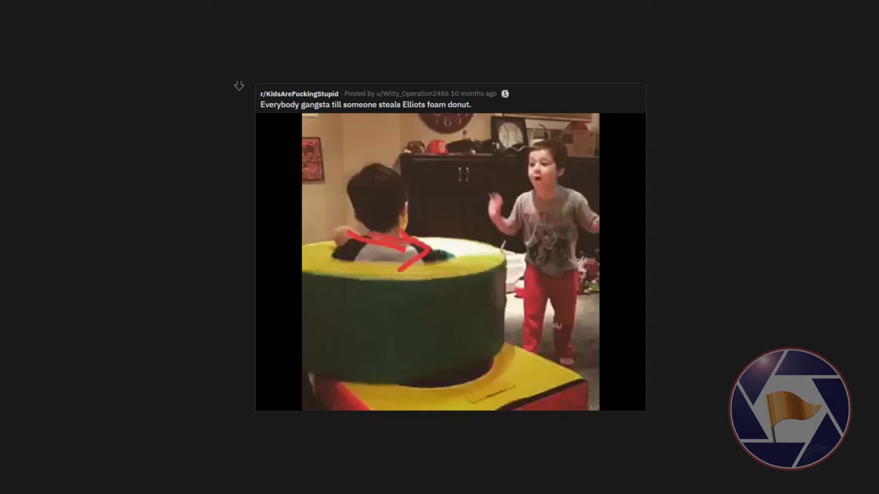
{"action": "scroll", "scroll_direction": "down", "scroll_amount": 3}
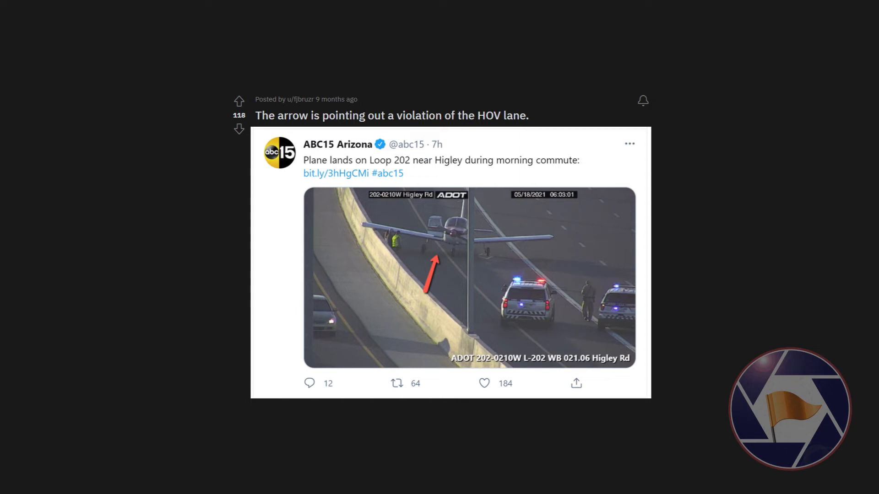
{"action": "scroll", "scroll_direction": "down", "scroll_amount": 3}
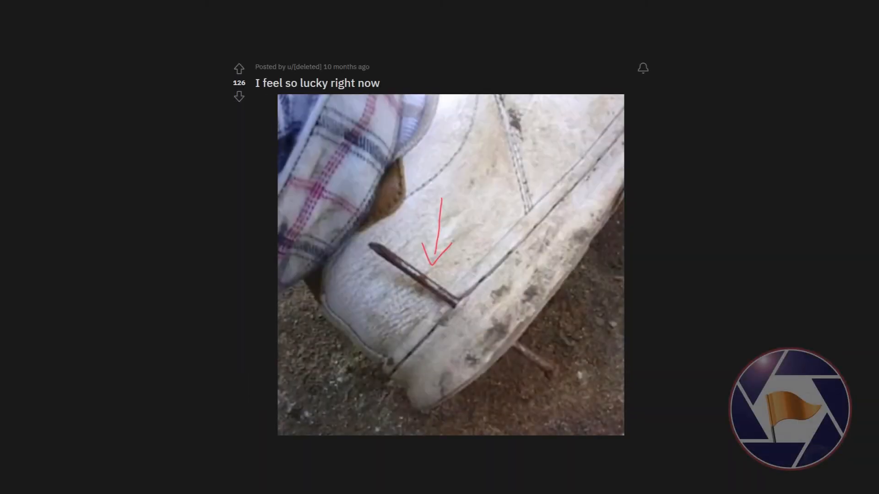